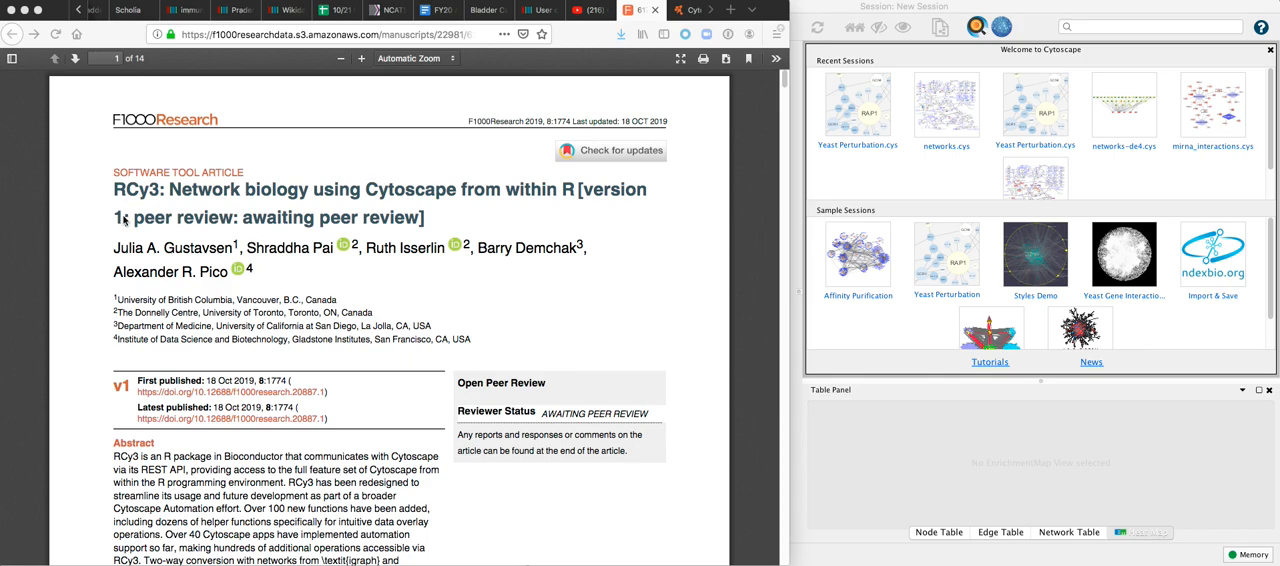
pyautogui.moveTo(204, 136)
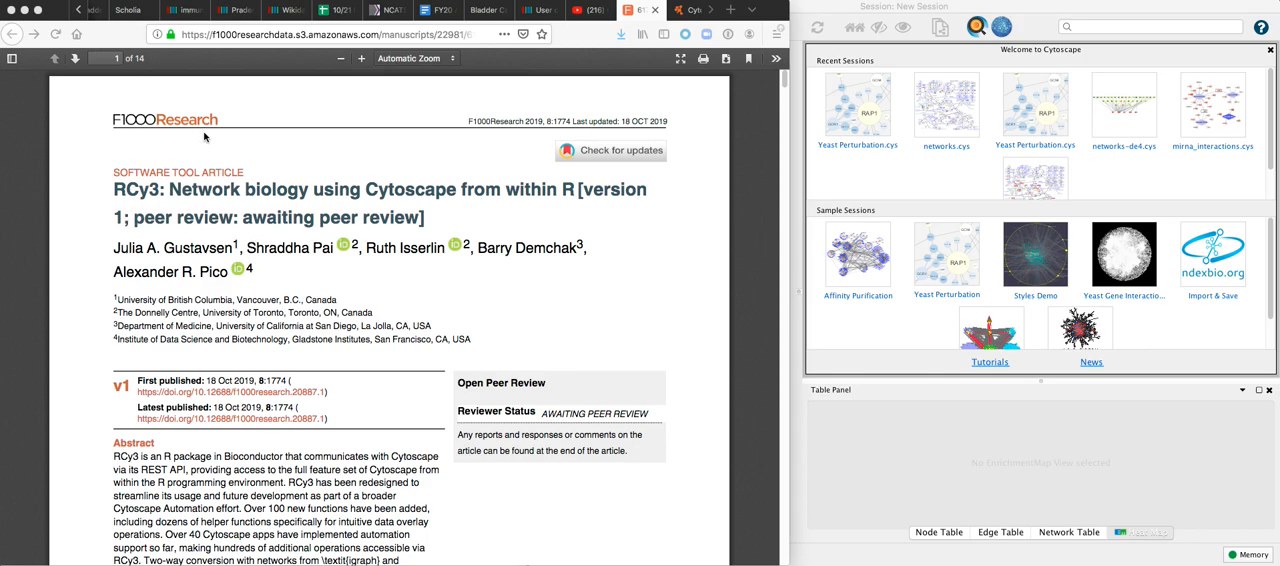
pyautogui.moveTo(220, 234)
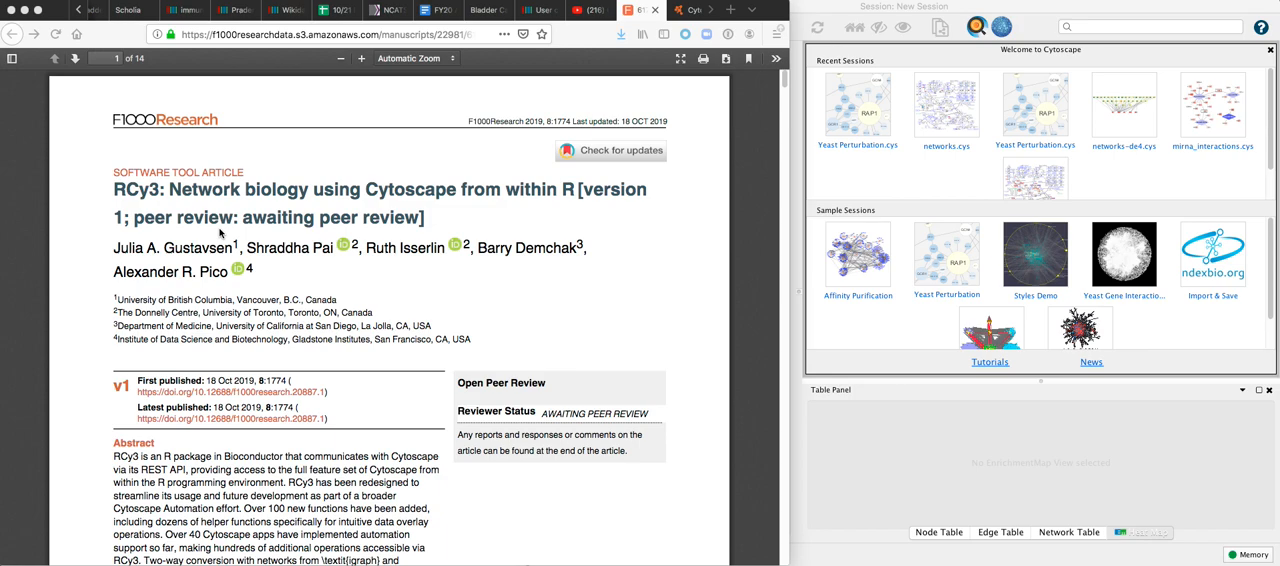
pyautogui.moveTo(974, 454)
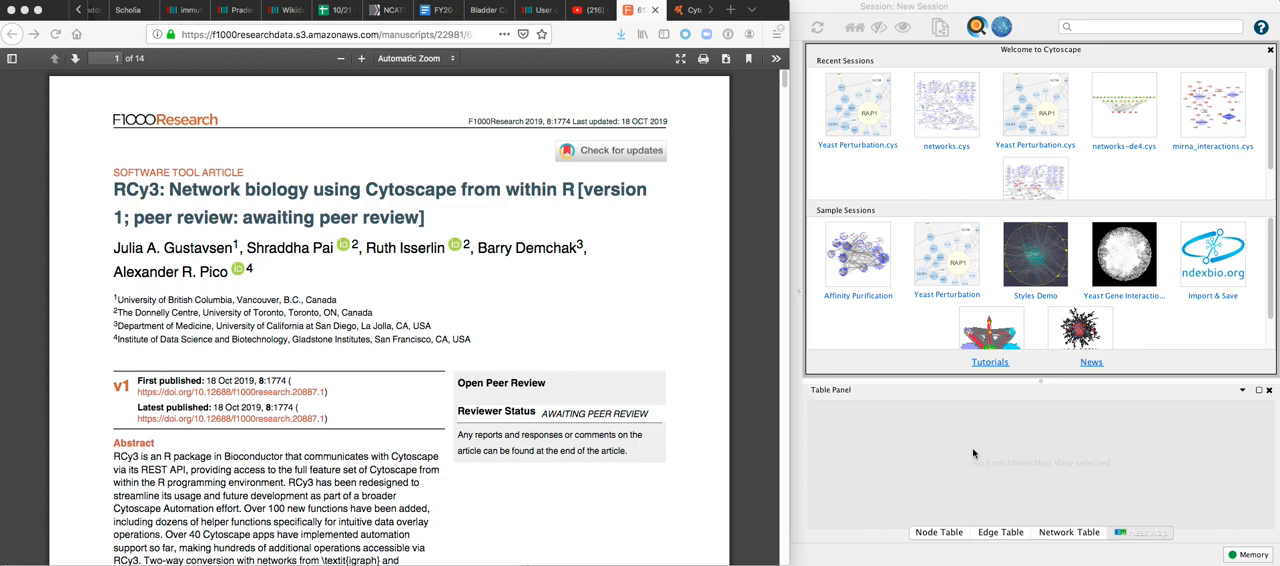
pyautogui.moveTo(956, 444)
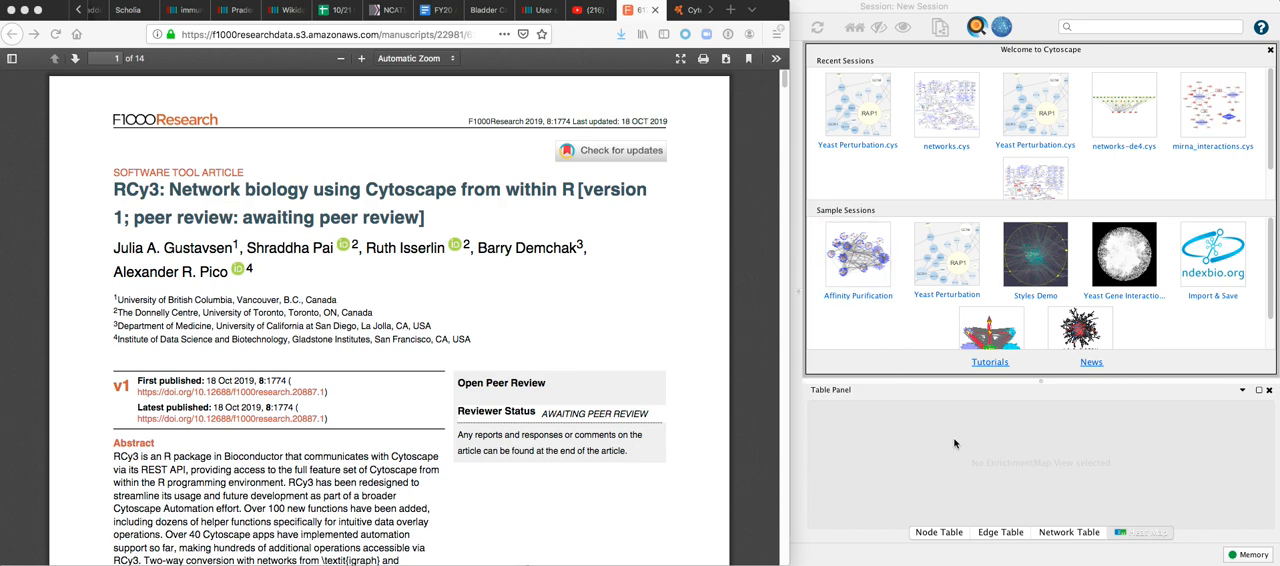
pyautogui.moveTo(744, 126)
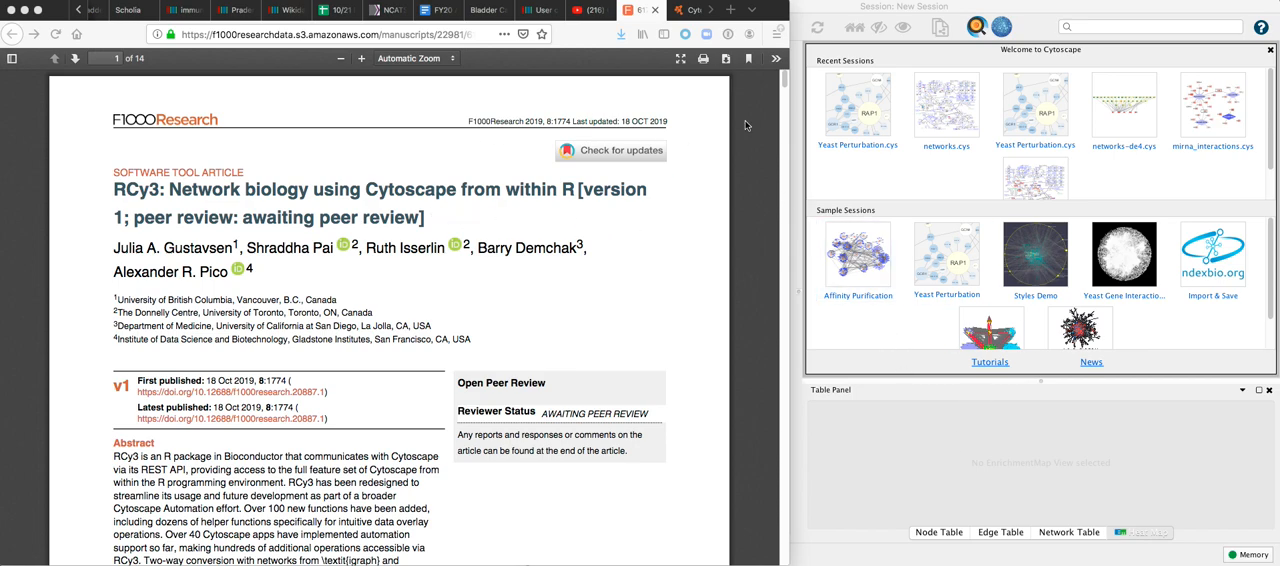
# Step: Scroll the PDF down to page 10 with the AutoAnnotate code and Figure 2 enrichment map
pyautogui.scroll(-3)
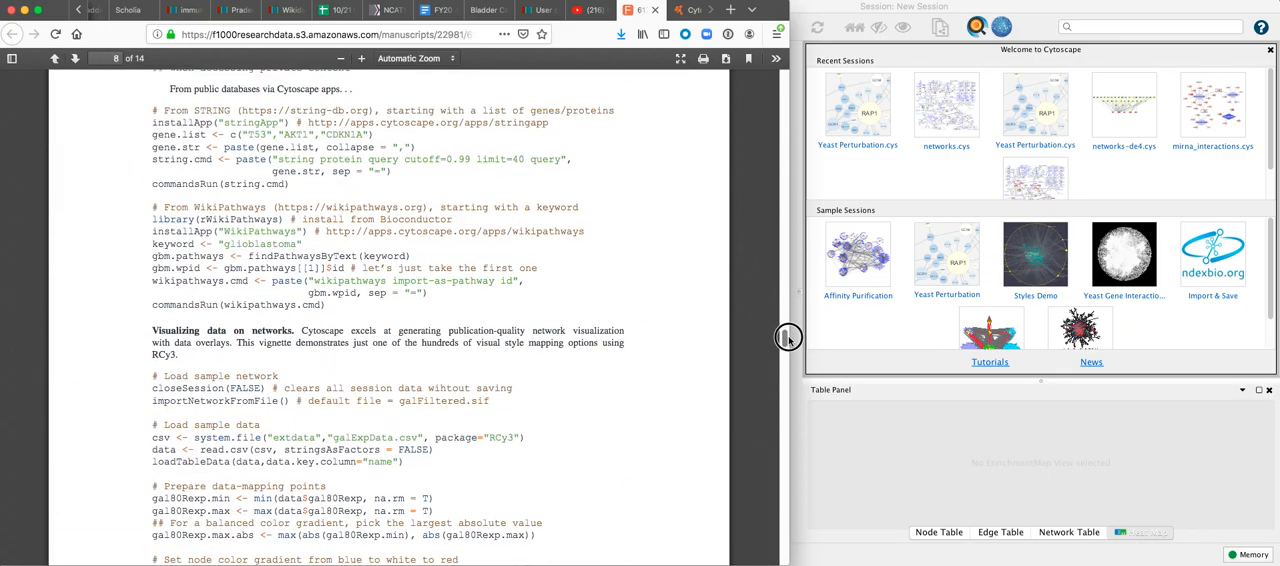
pyautogui.scroll(-3)
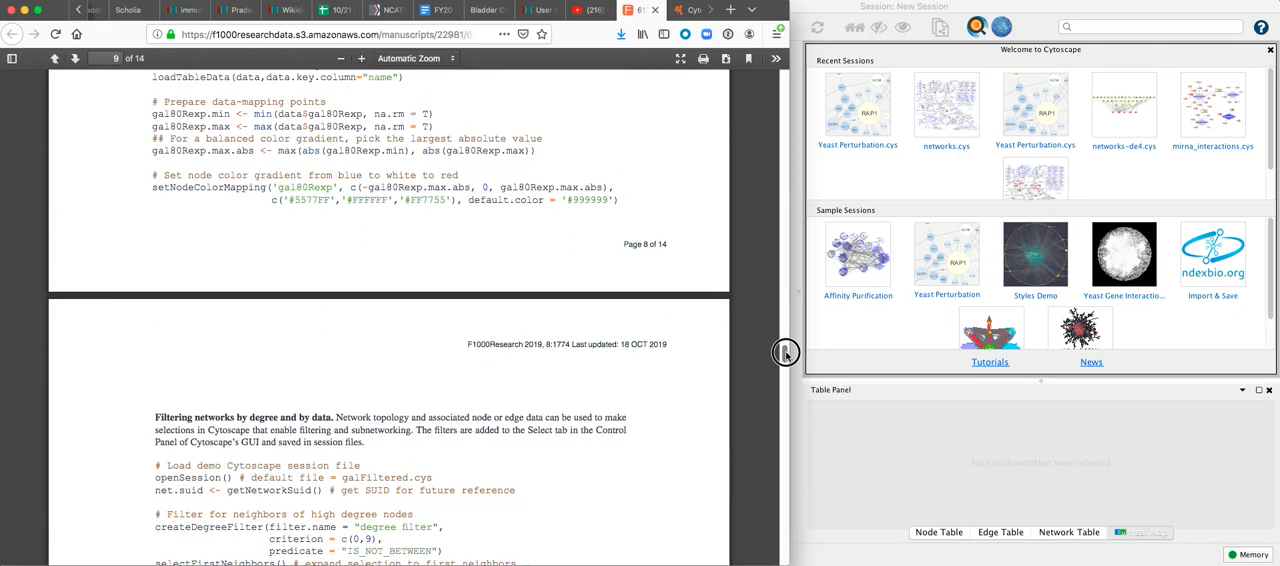
pyautogui.scroll(-3)
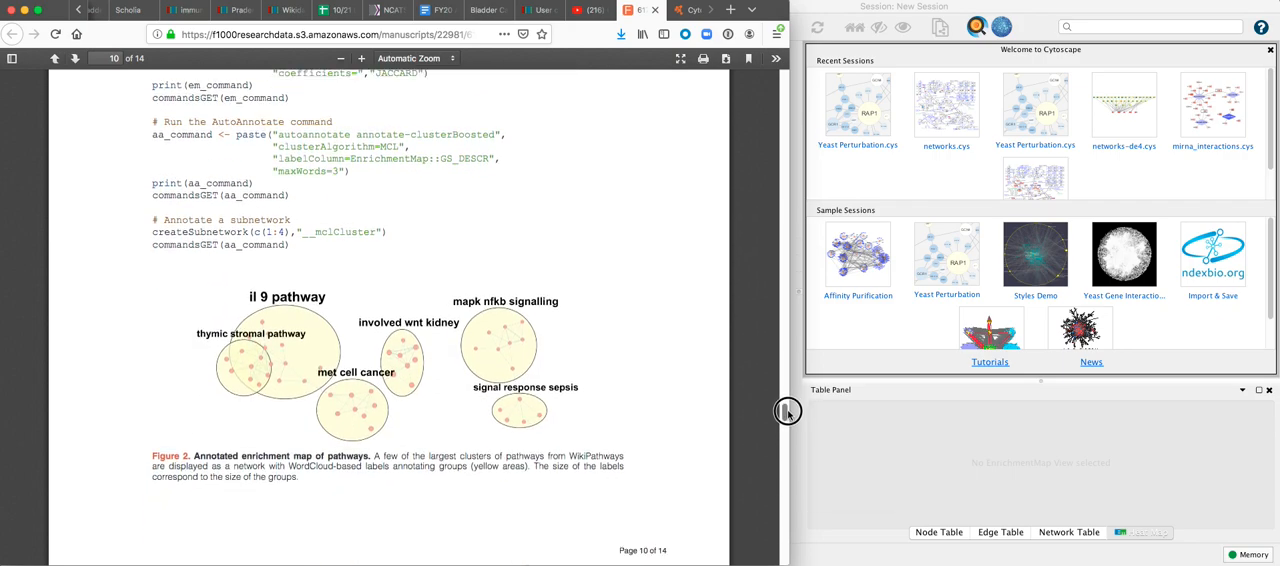
pyautogui.scroll(-3)
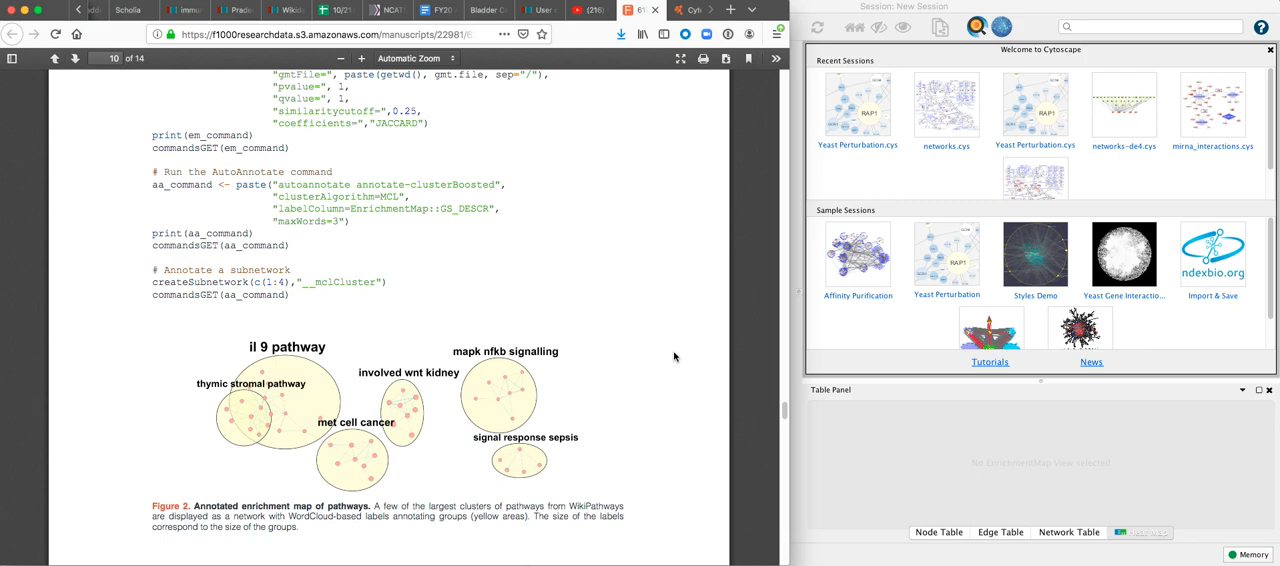
pyautogui.moveTo(492, 430)
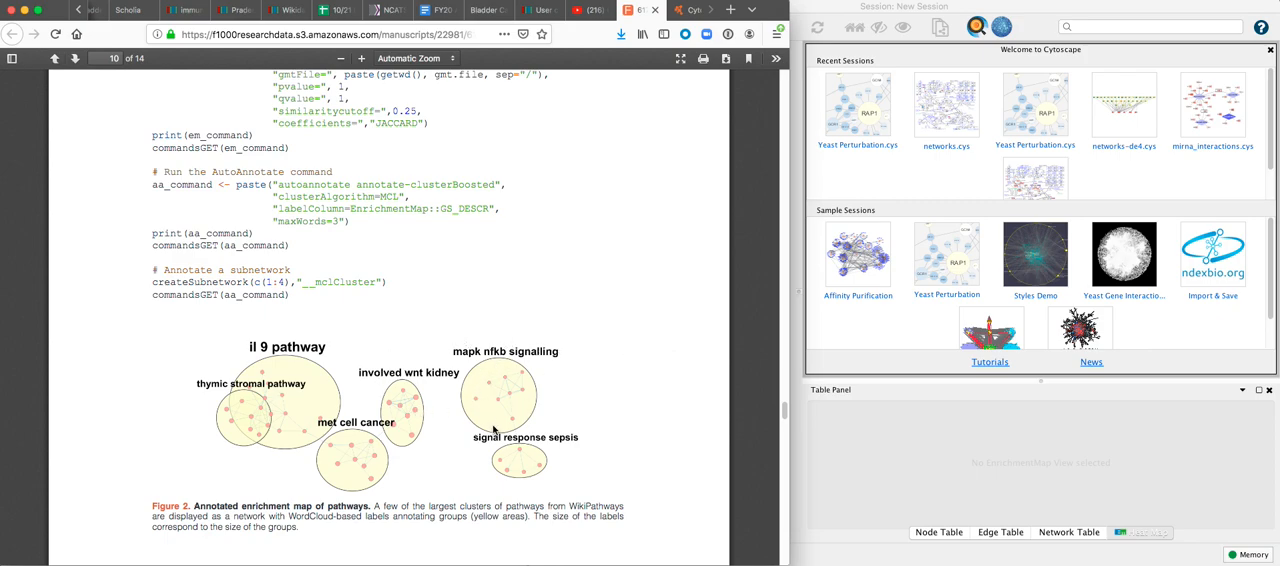
pyautogui.moveTo(568, 428)
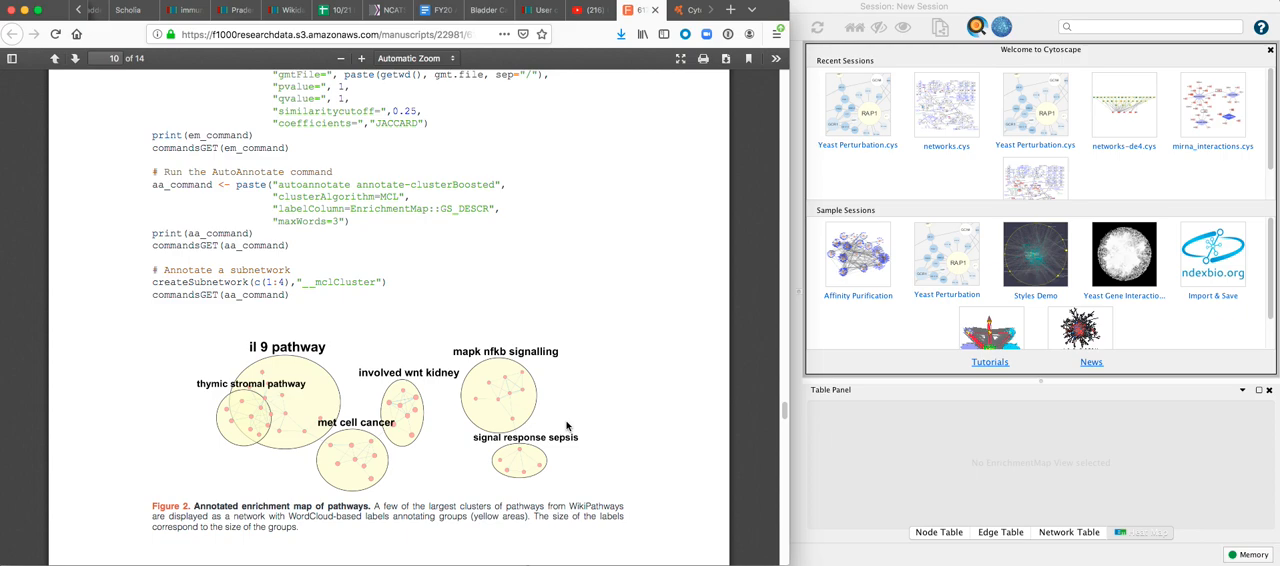
pyautogui.moveTo(568, 424)
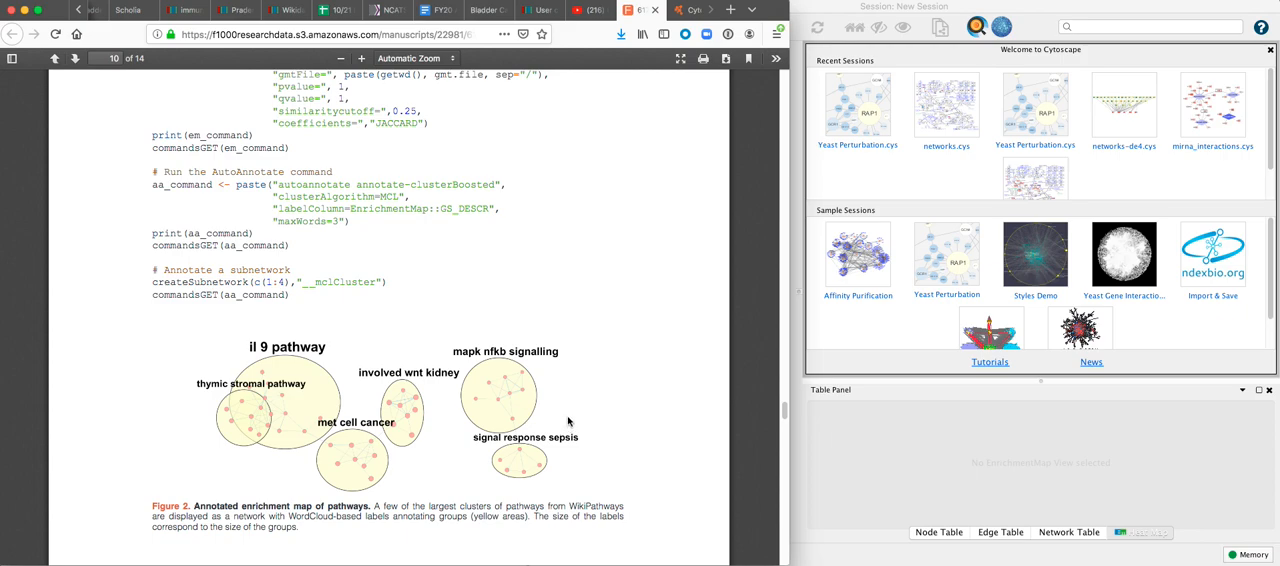
pyautogui.moveTo(538, 472)
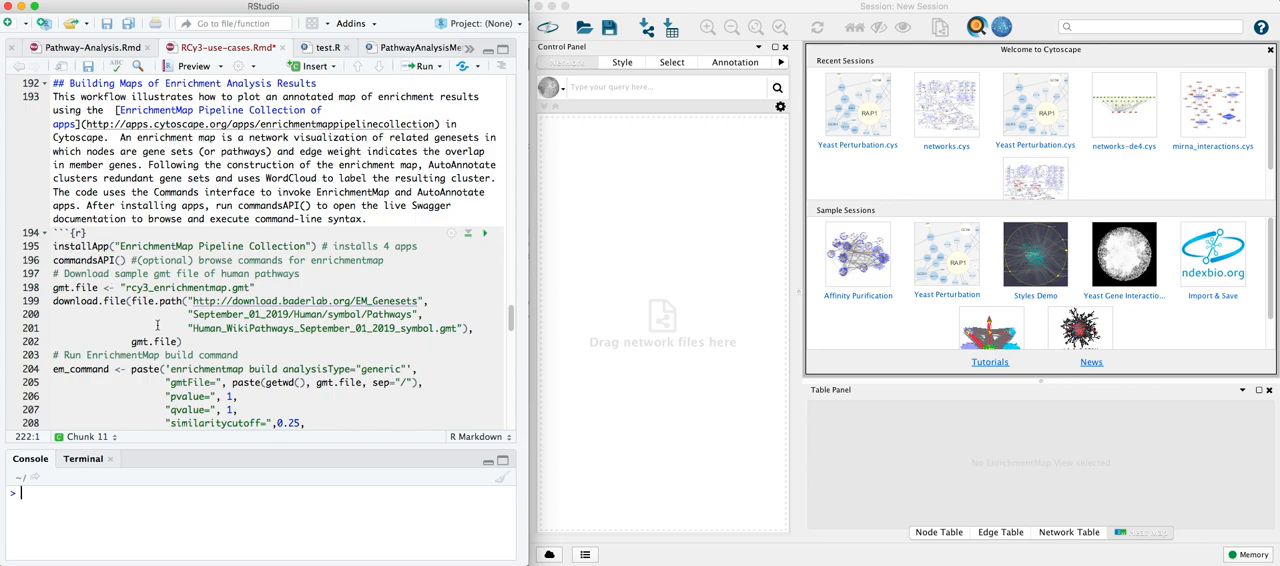
pyautogui.moveTo(154, 504)
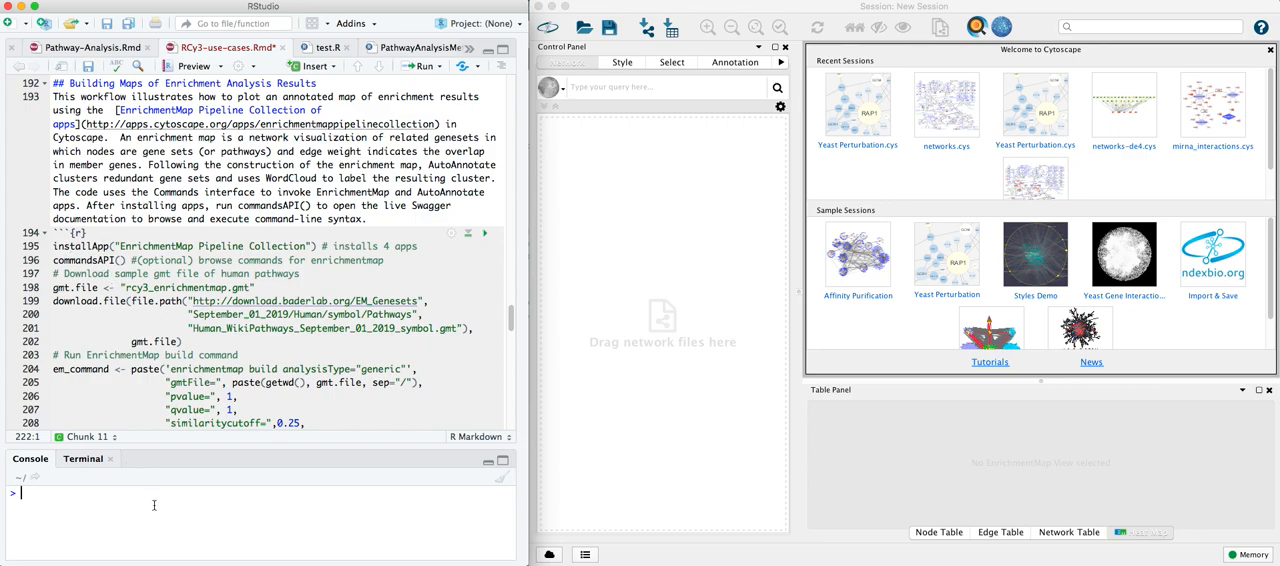
# Step: Run library(RCy3) in the console to load the RCy3 package
pyautogui.write('library(RC')
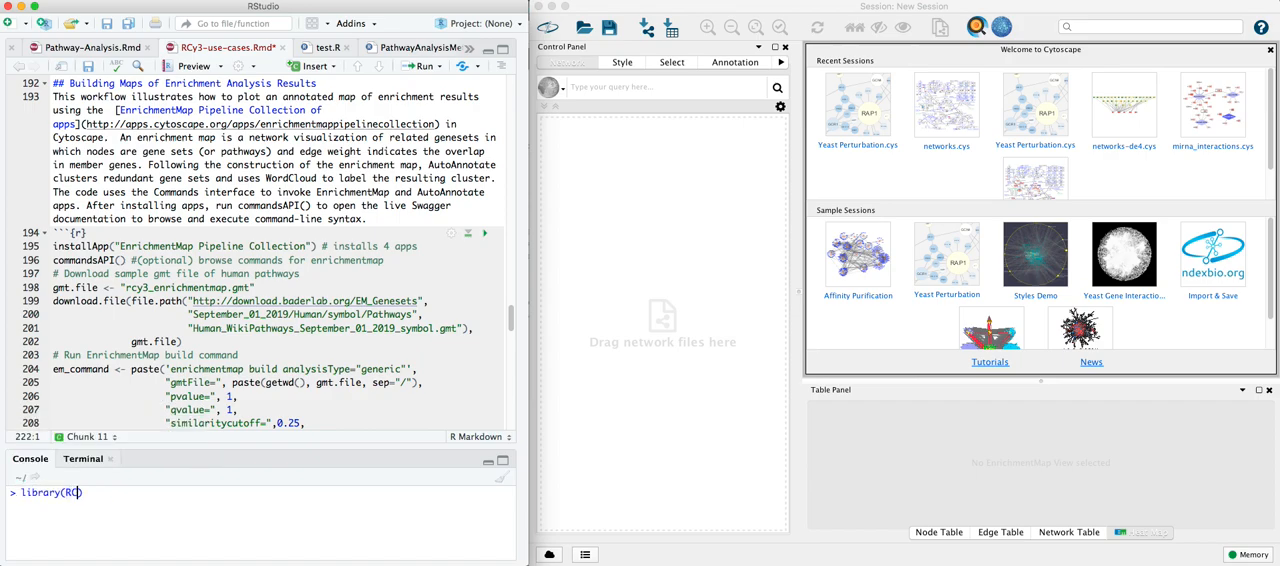
pyautogui.press('enter')
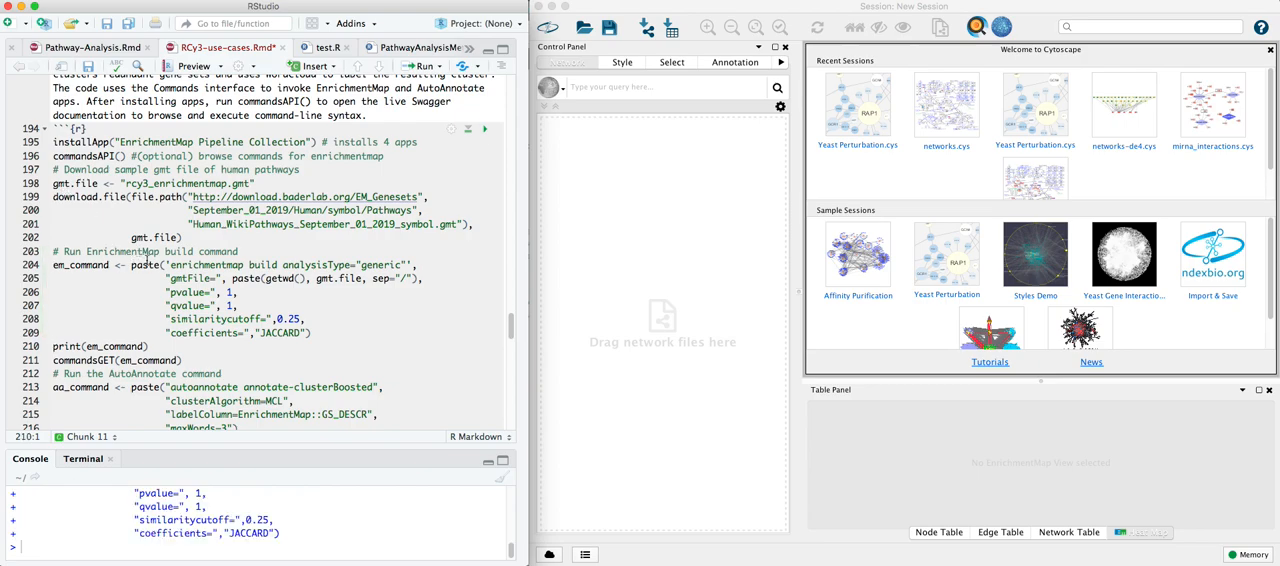
# Step: Scroll the console to show the printed EnrichmentMap build command with its gmt path and cutoffs
pyautogui.scroll(-3)
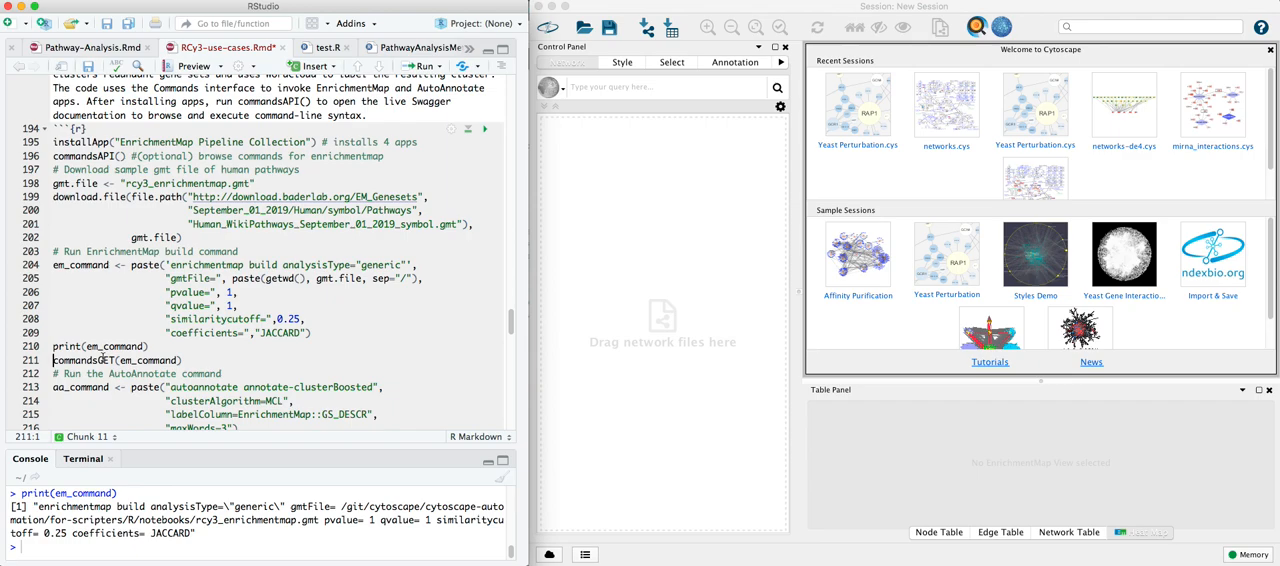
pyautogui.moveTo(140, 360)
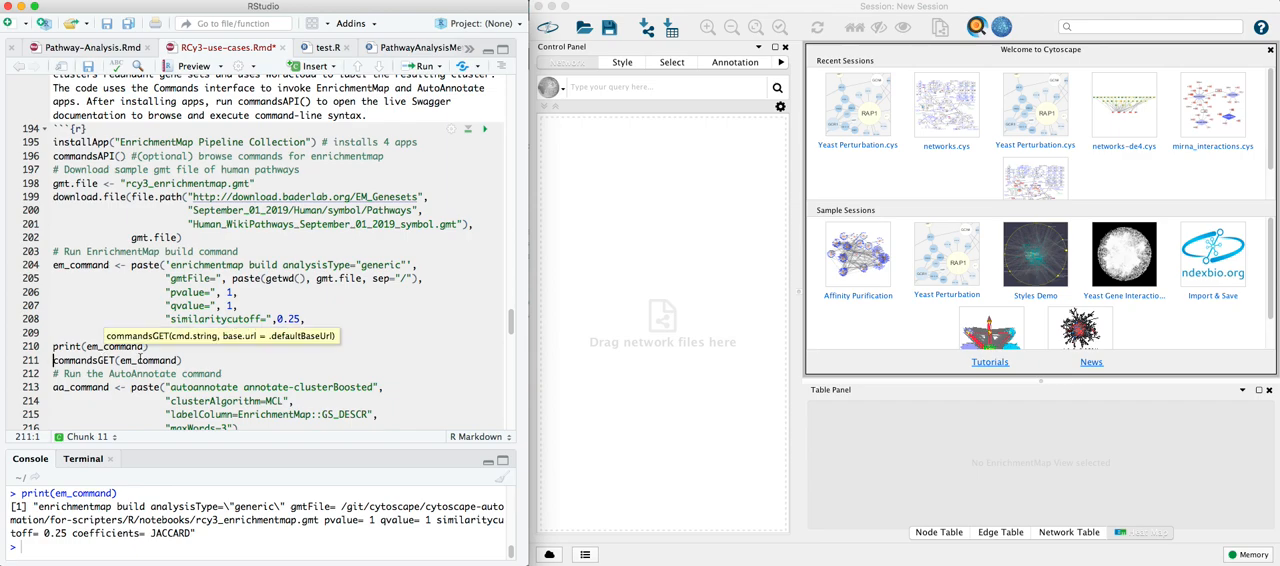